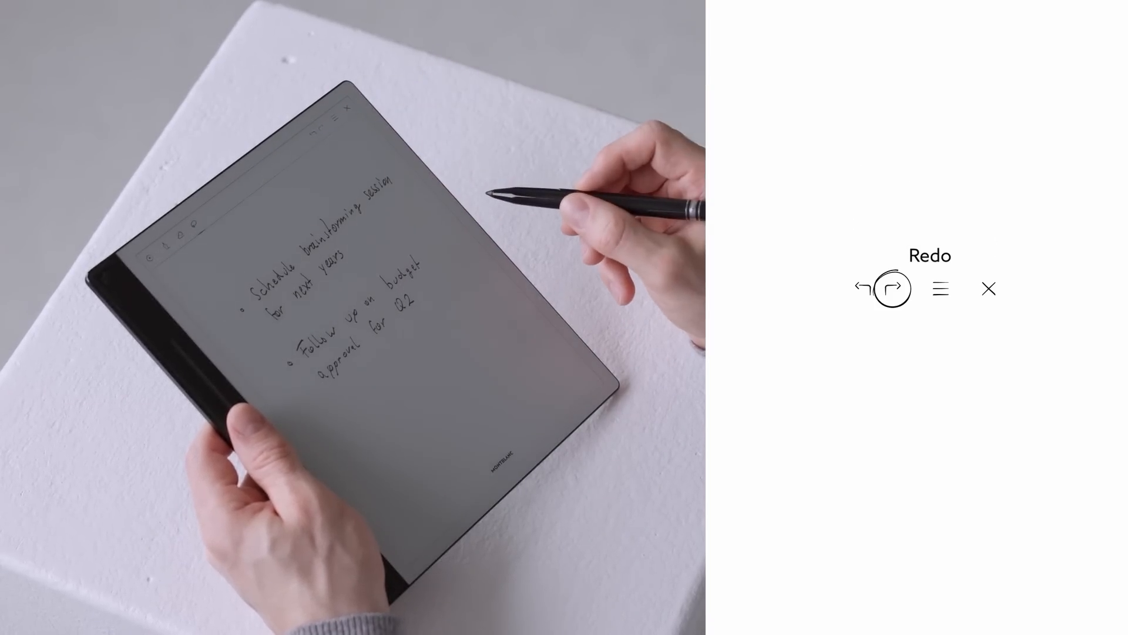
Go back to the Home library and tap the + tile to start a new notebook.
{"action": "left_click", "coordinate": [940, 288]}
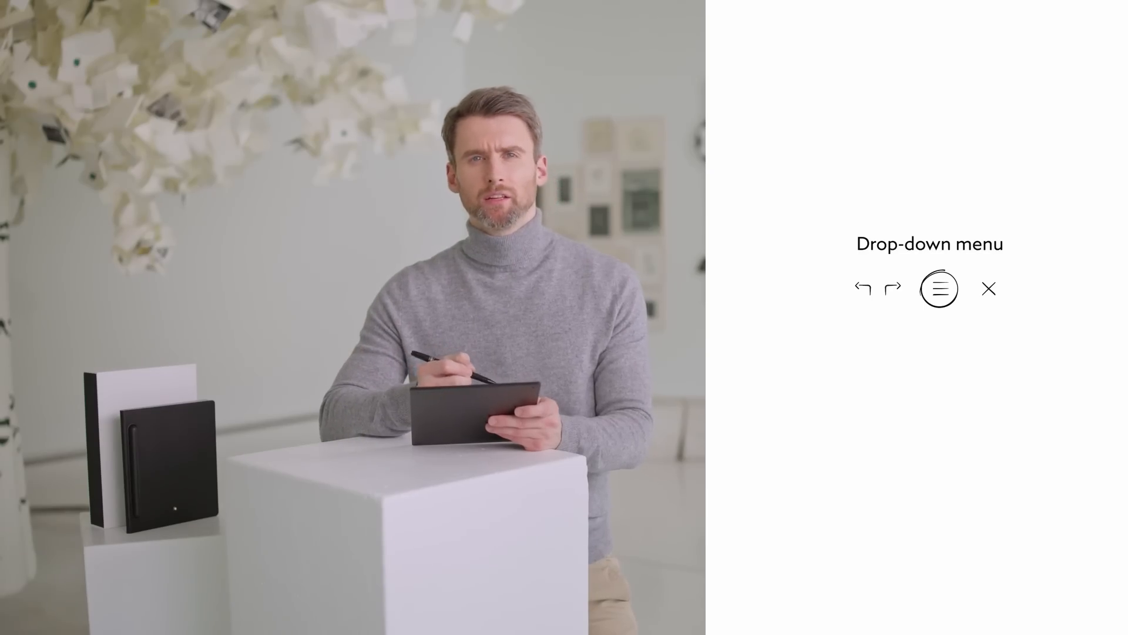
{"action": "left_click", "coordinate": [939, 288]}
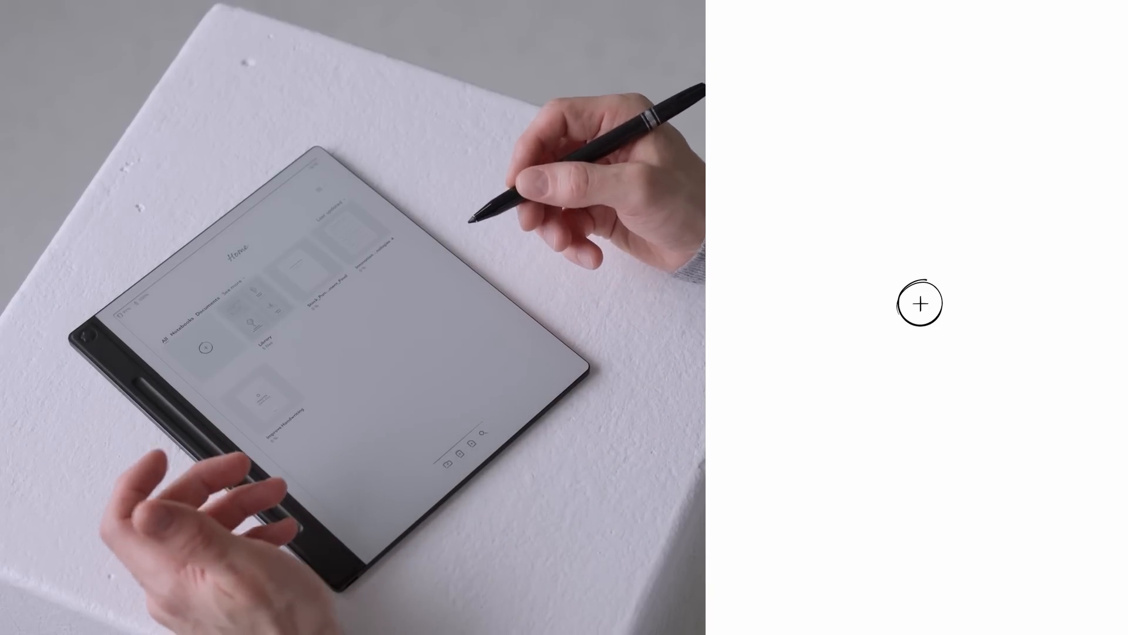
{"action": "left_click", "coordinate": [919, 303]}
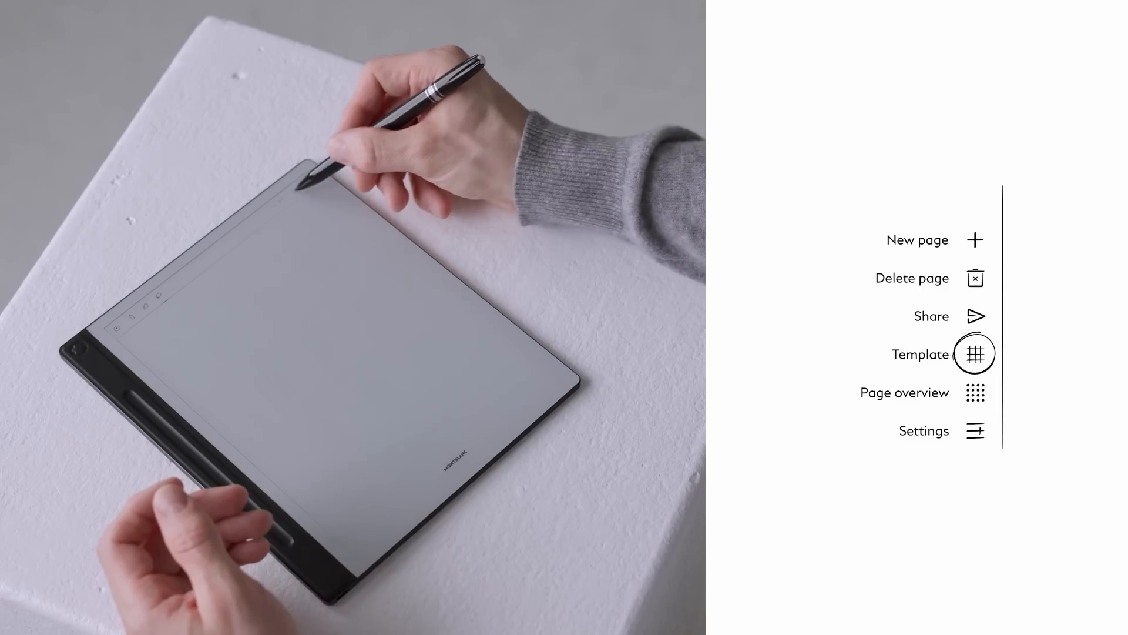
Show the blank page's menu: New page, Delete page, Share, Template, Page overview, Settings.
{"action": "left_click", "coordinate": [975, 392]}
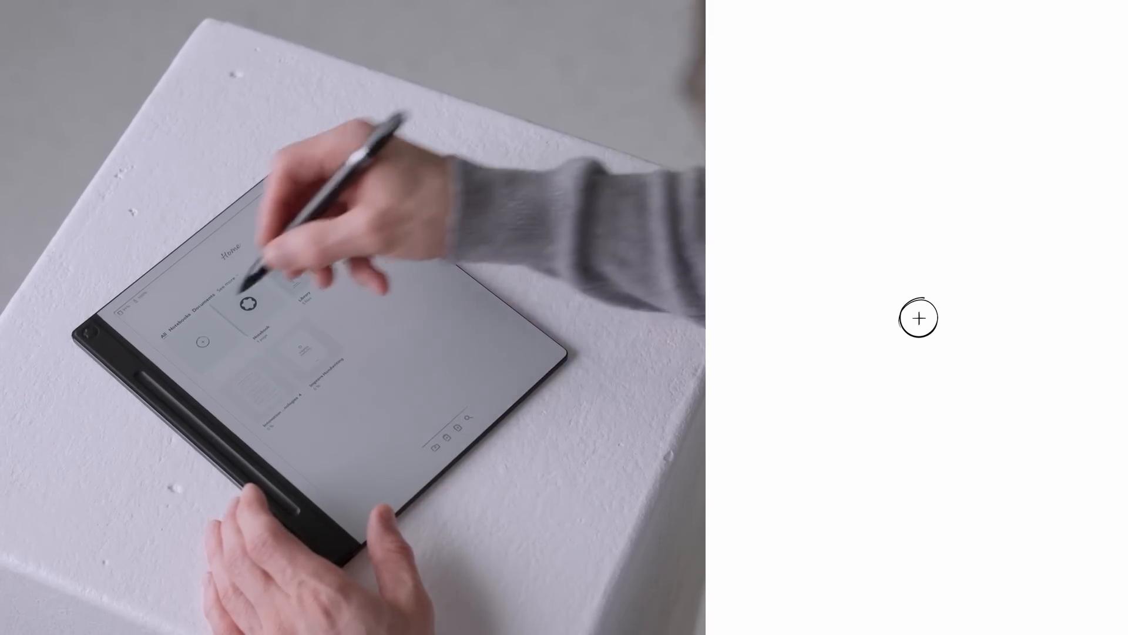
Return to Home and tap the + tile to add another new item.
{"action": "left_click", "coordinate": [919, 318]}
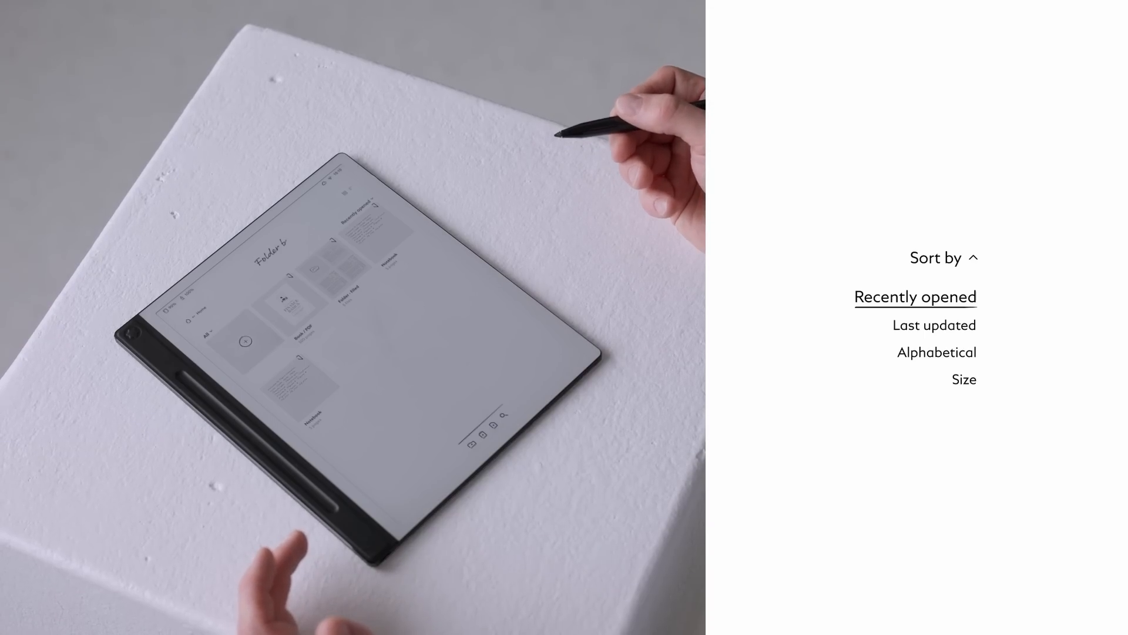
Open Folder b and sort it by Recently opened, Last updated, Alphabetical or Size.
{"action": "left_click", "coordinate": [935, 324]}
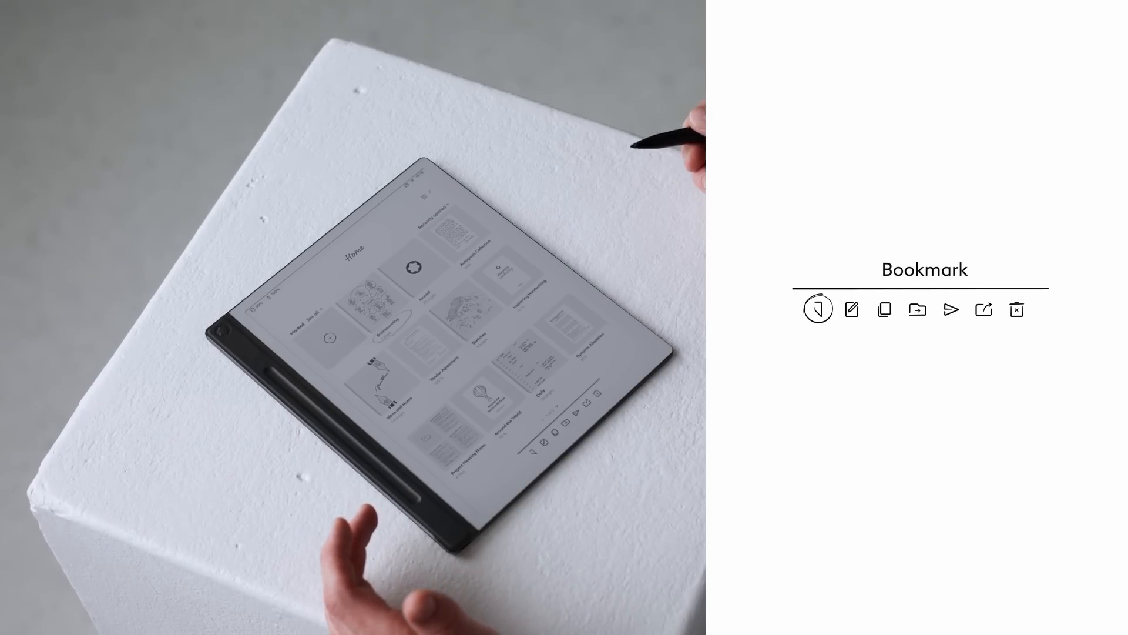
Open a notebook's options bar and try Rename, Duplicate and Share in turn.
{"action": "left_click", "coordinate": [850, 310]}
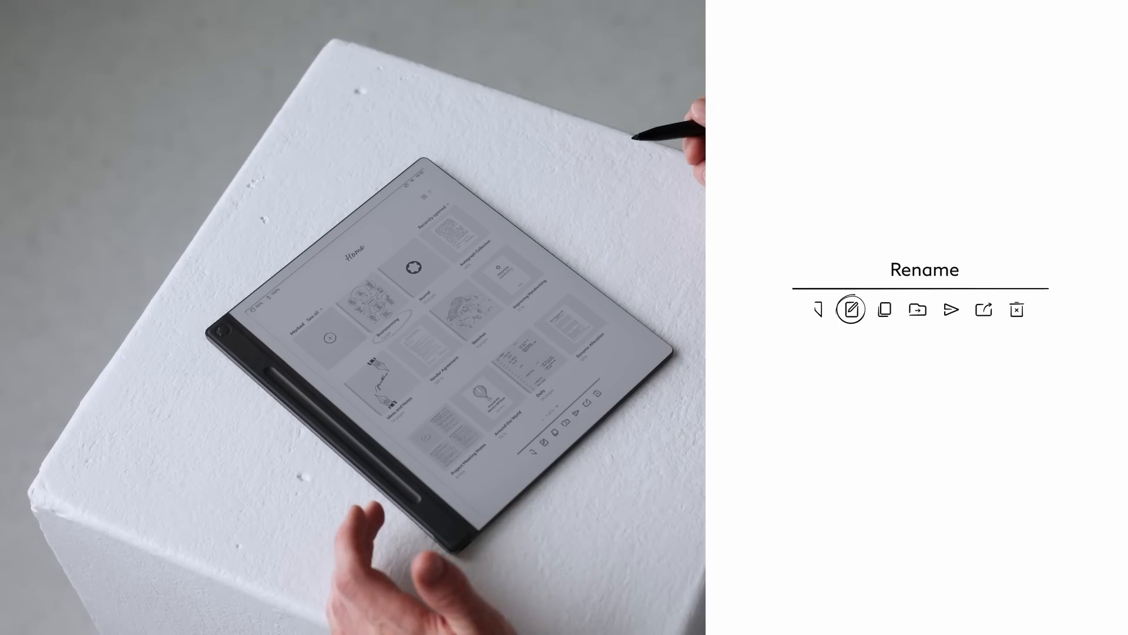
{"action": "left_click", "coordinate": [882, 310]}
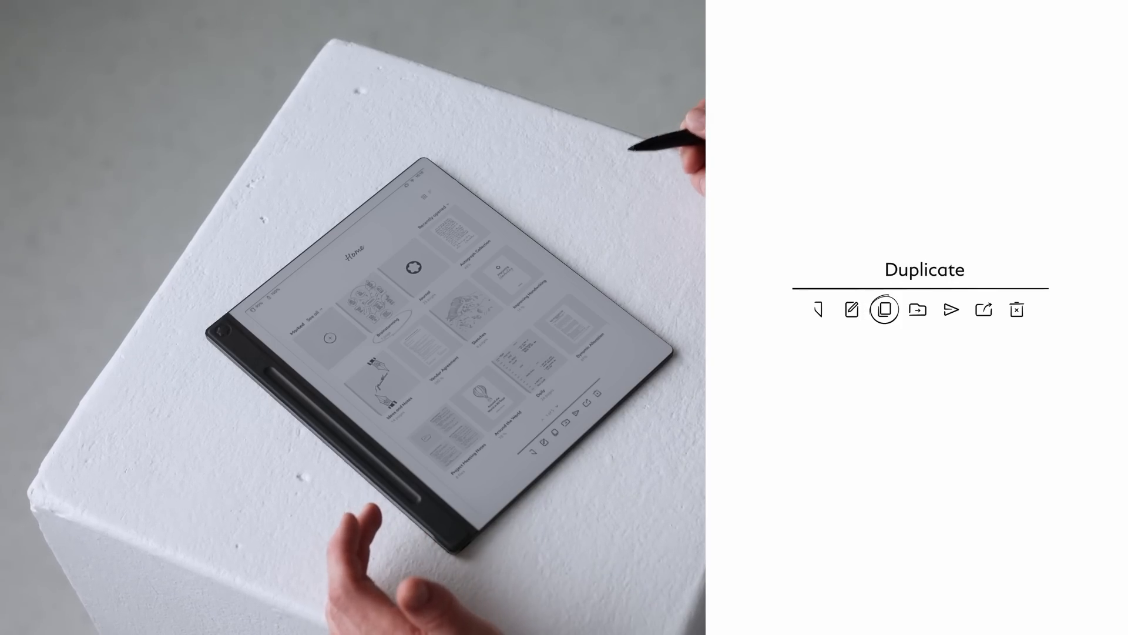
{"action": "left_click", "coordinate": [917, 310]}
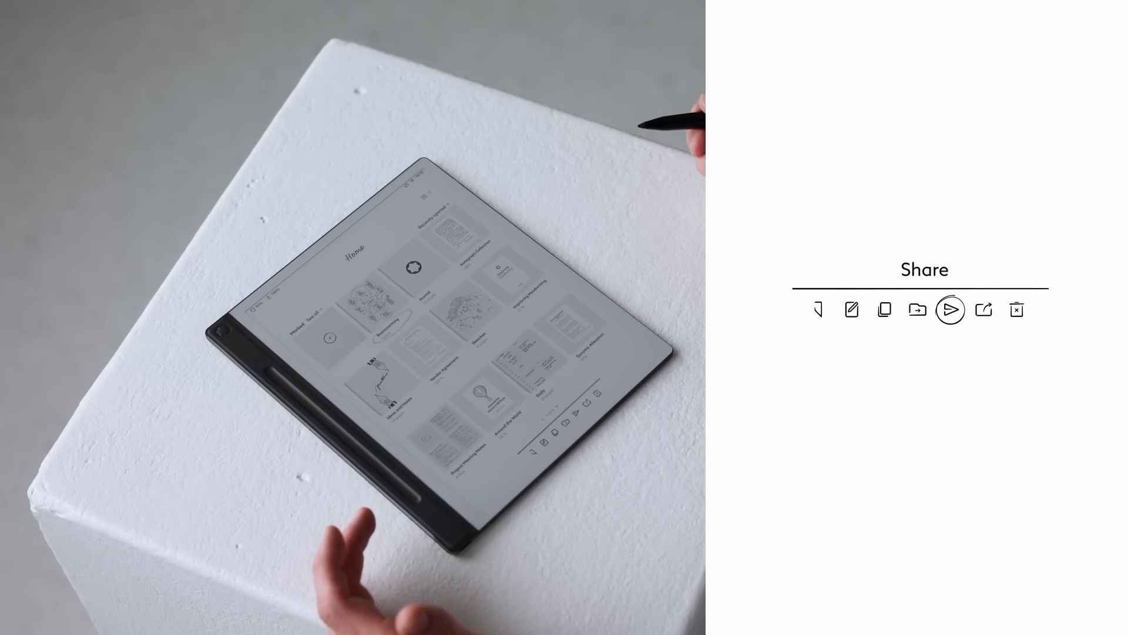
{"action": "left_click", "coordinate": [984, 311]}
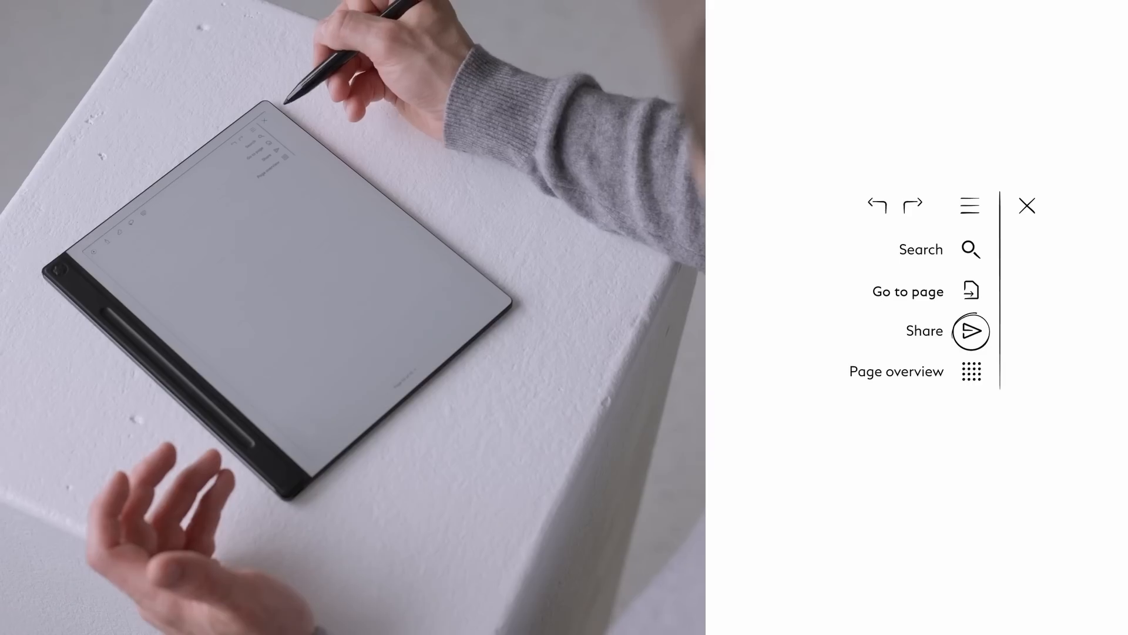
Share the current notebook page from the Search, Go to page, Share menu.
{"action": "left_click", "coordinate": [971, 371]}
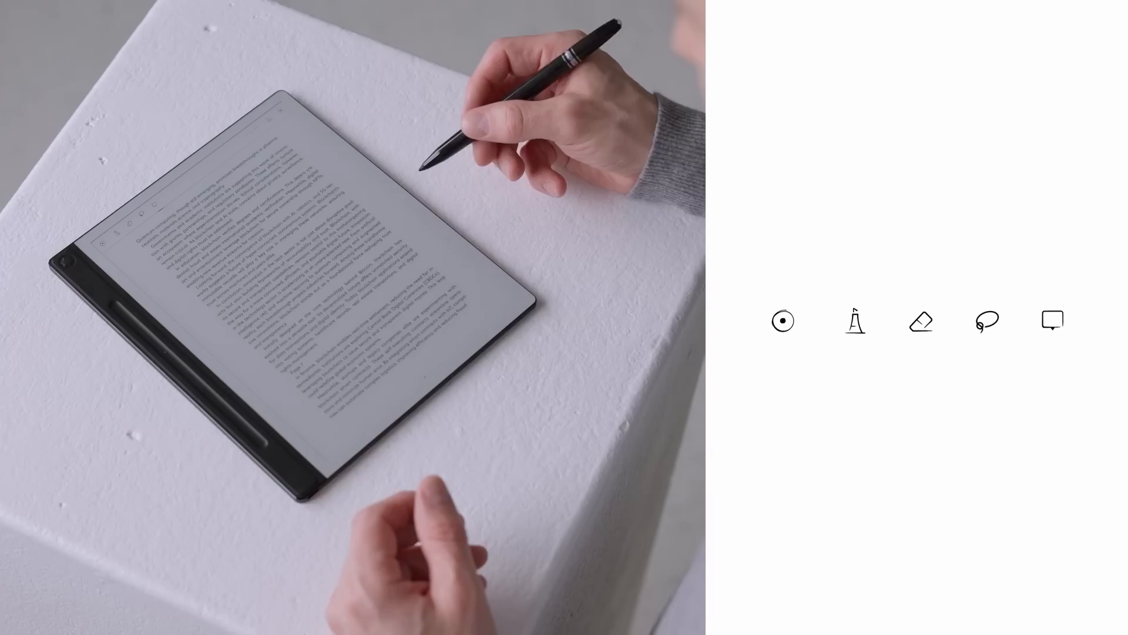
Choose the Attach a note tool and place a note on the PDF passage.
{"action": "left_click", "coordinate": [1052, 320]}
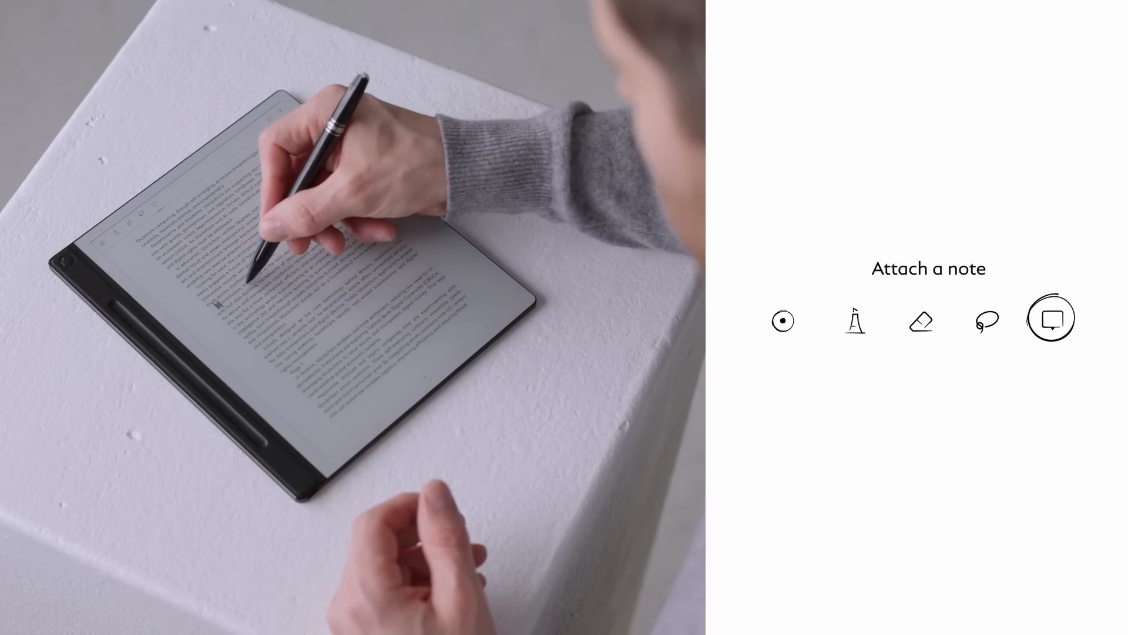